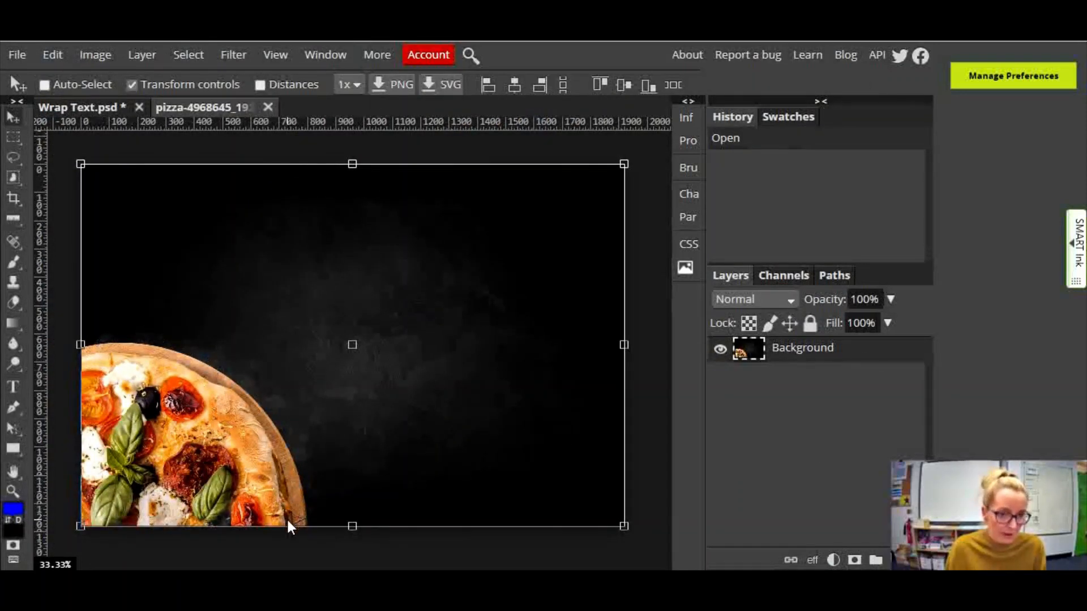
{"action": "mouse_move", "coordinate": [277, 161]}
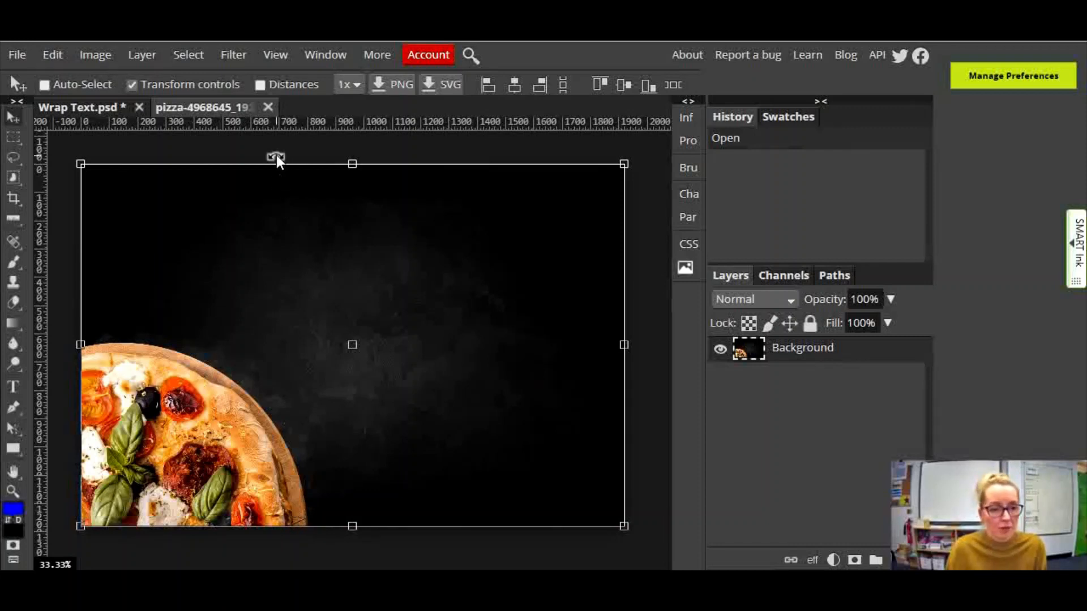
{"action": "mouse_move", "coordinate": [300, 131]}
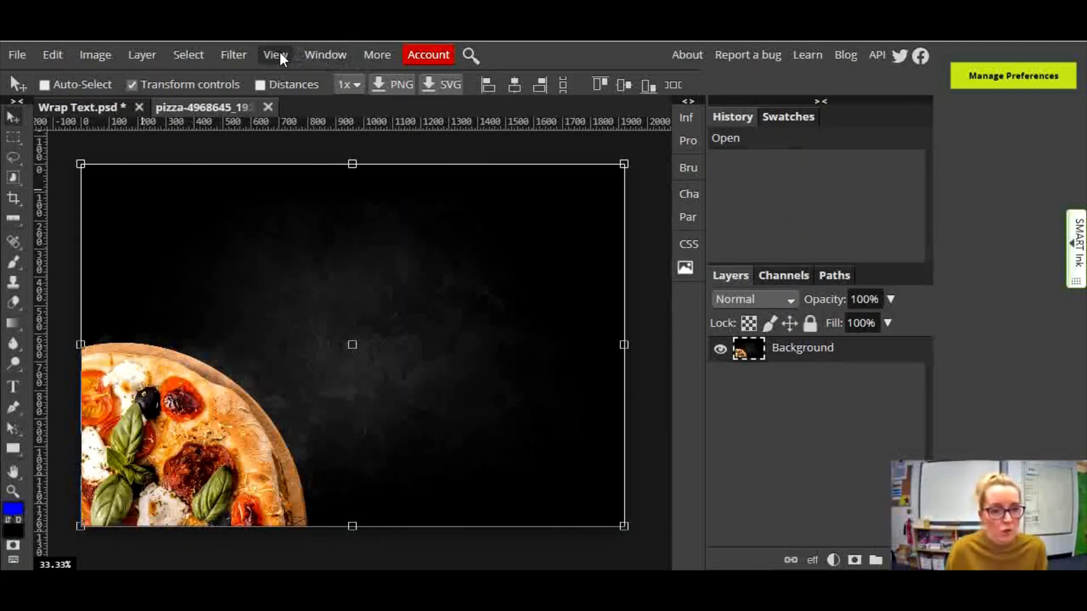
Place horizontal guides along the image's bottom edge and at mid-height just above the pizza.
{"action": "left_click", "coordinate": [274, 55]}
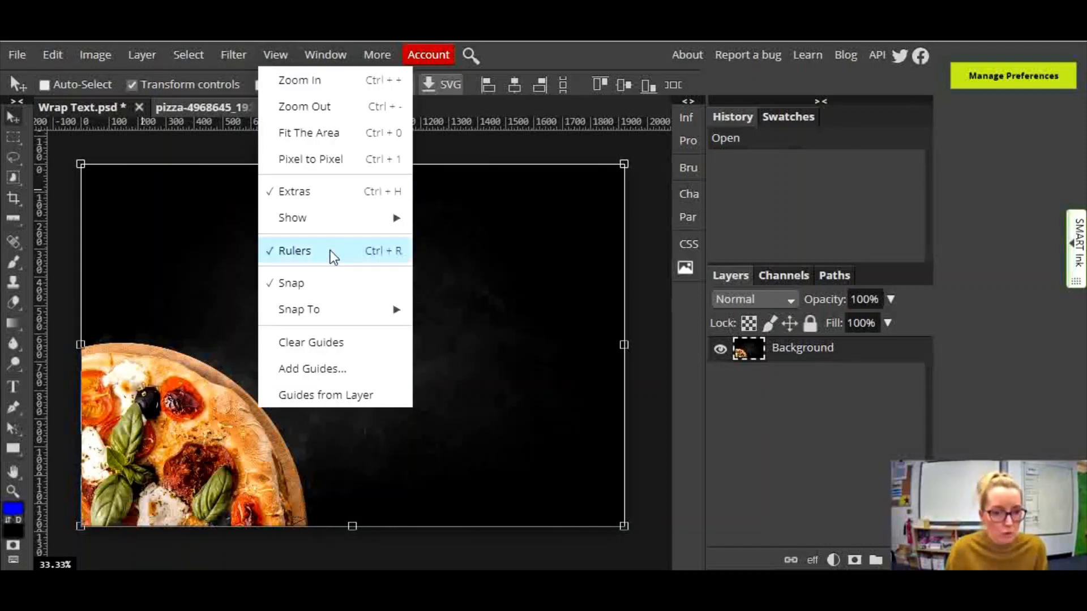
{"action": "mouse_move", "coordinate": [281, 260]}
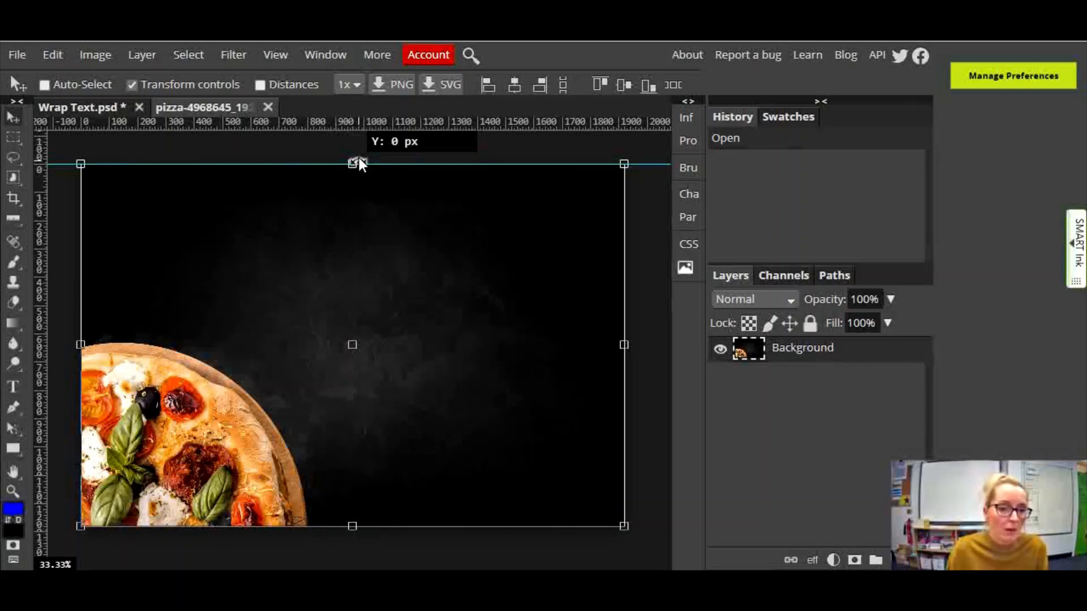
{"action": "left_click_drag", "start_coordinate": [360, 164], "coordinate": [346, 436]}
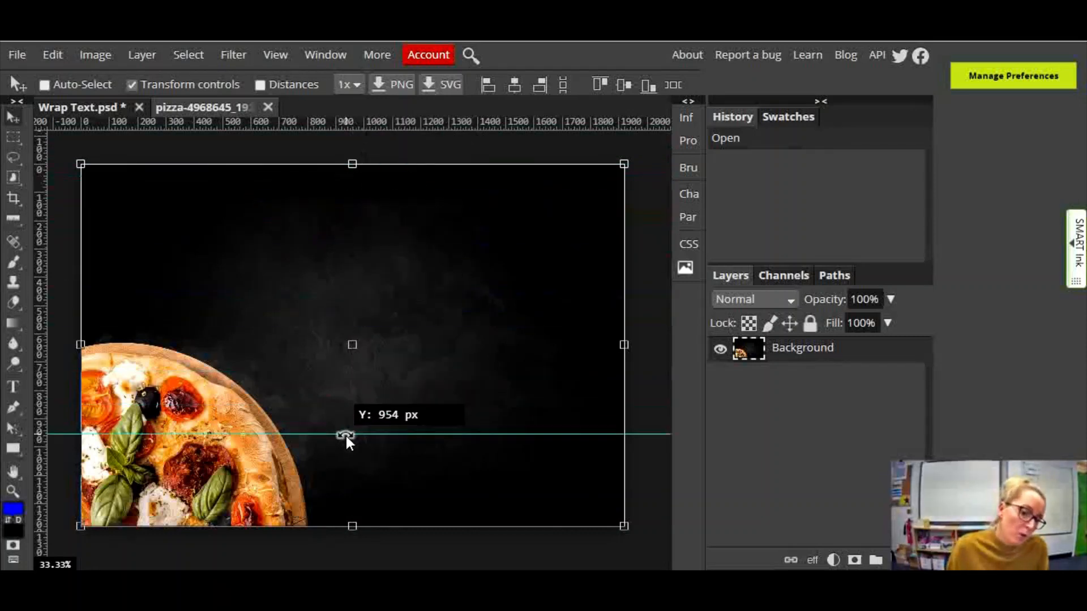
{"action": "left_click_drag", "start_coordinate": [346, 435], "coordinate": [352, 516]}
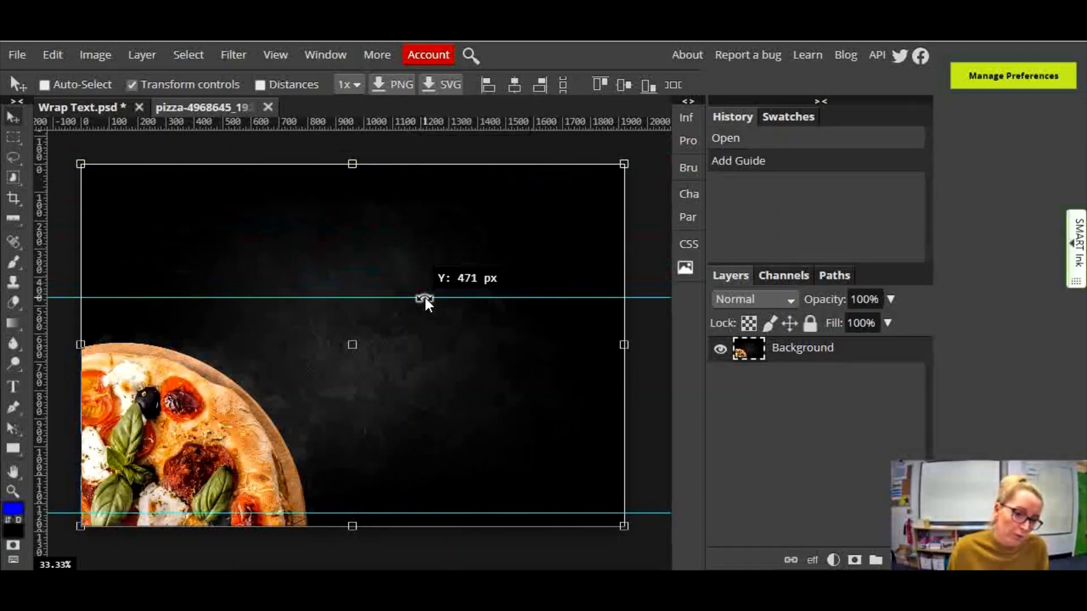
{"action": "left_click_drag", "start_coordinate": [425, 302], "coordinate": [425, 294]}
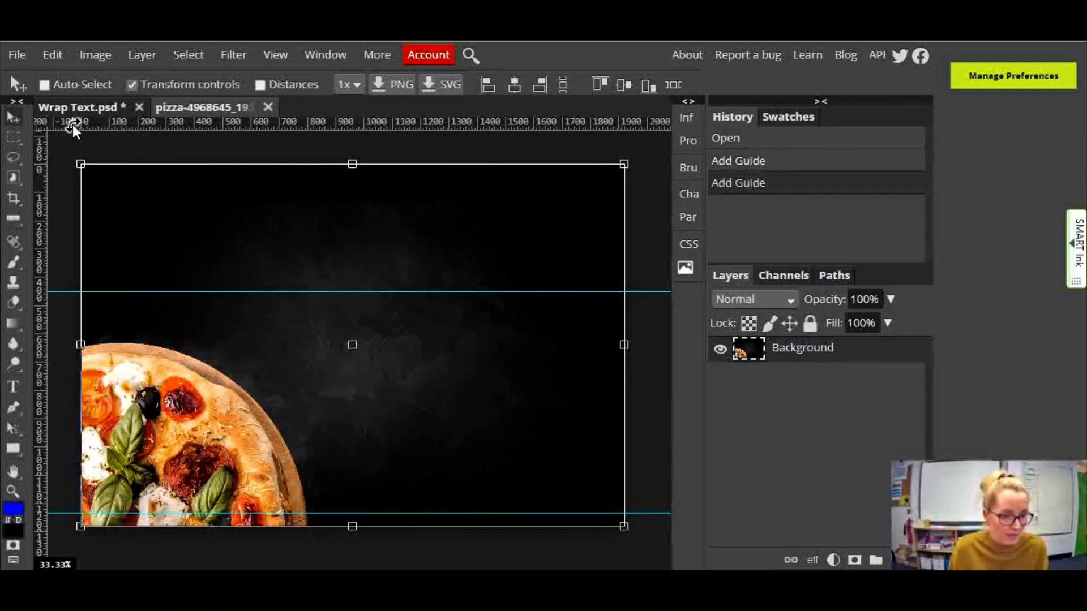
{"action": "mouse_move", "coordinate": [43, 177]}
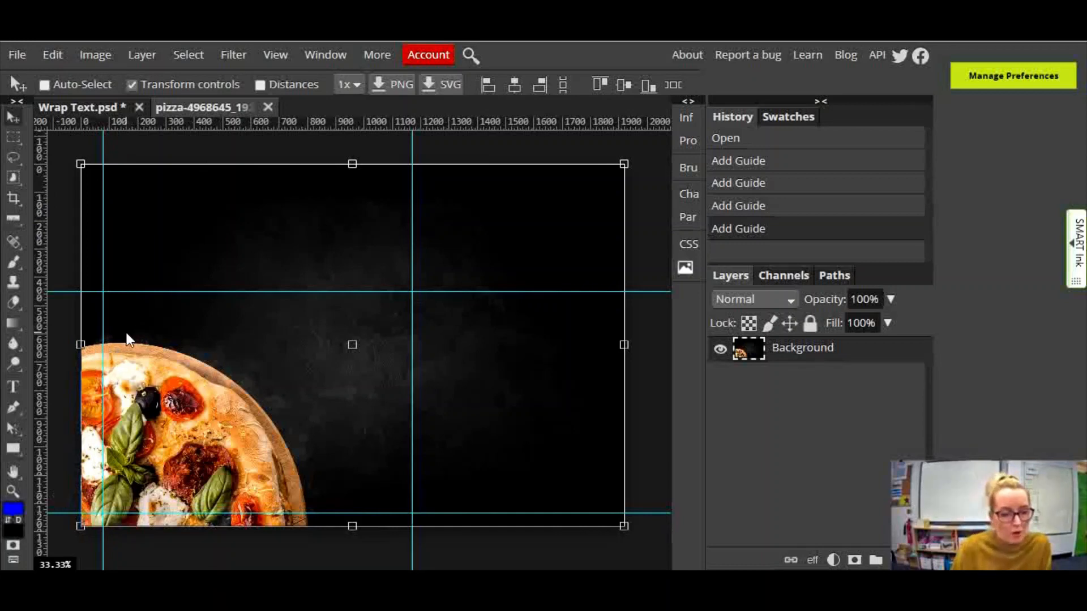
{"action": "mouse_move", "coordinate": [107, 337]}
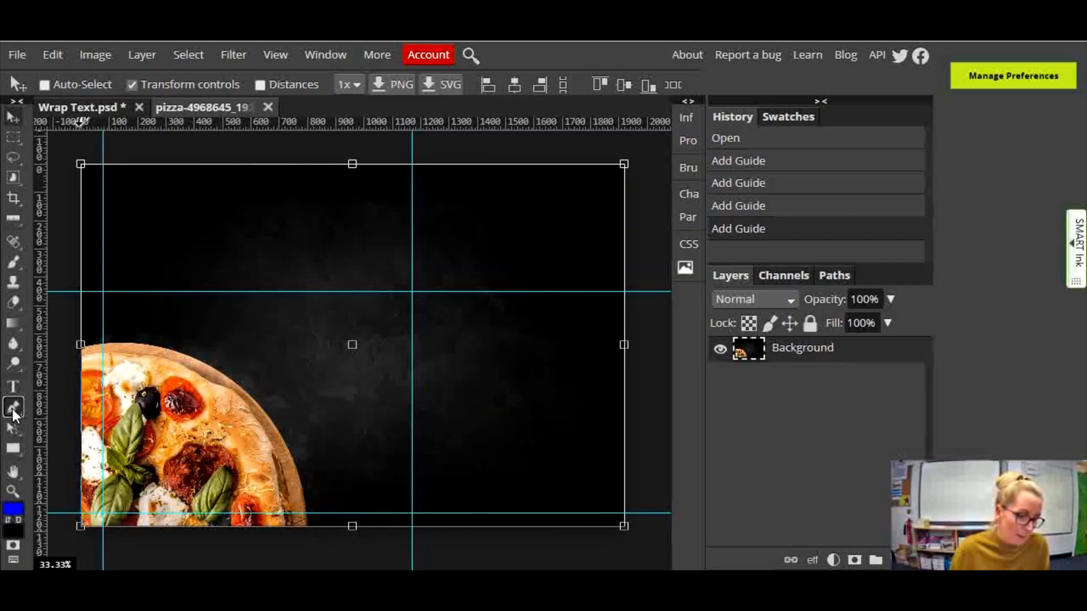
Pen-draw a shape from the top guide corners to the bottom guide, curving along the crust.
{"action": "left_click", "coordinate": [13, 408]}
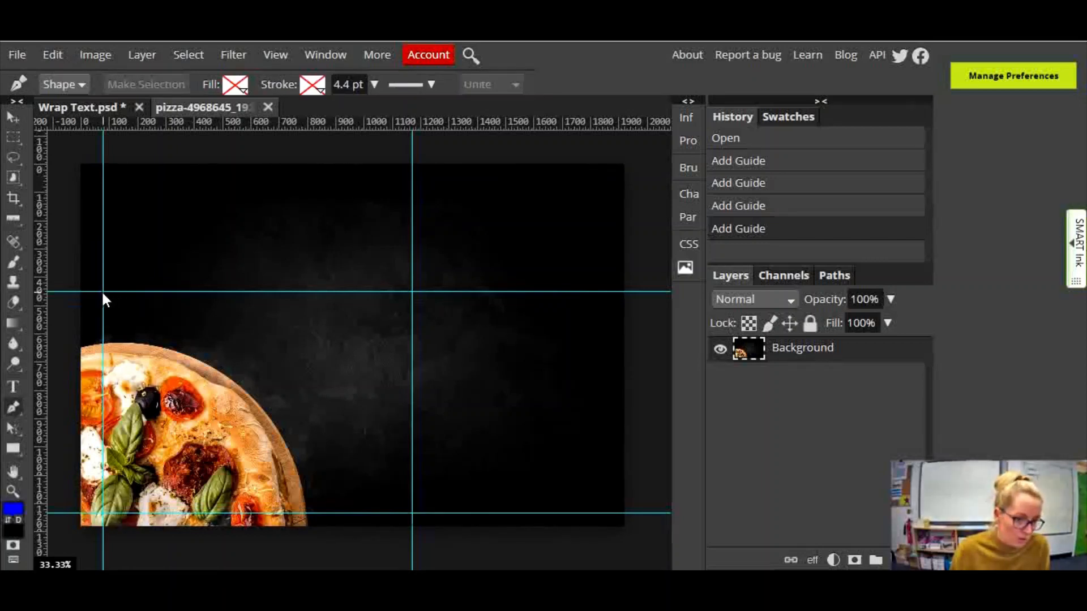
{"action": "mouse_move", "coordinate": [106, 298]}
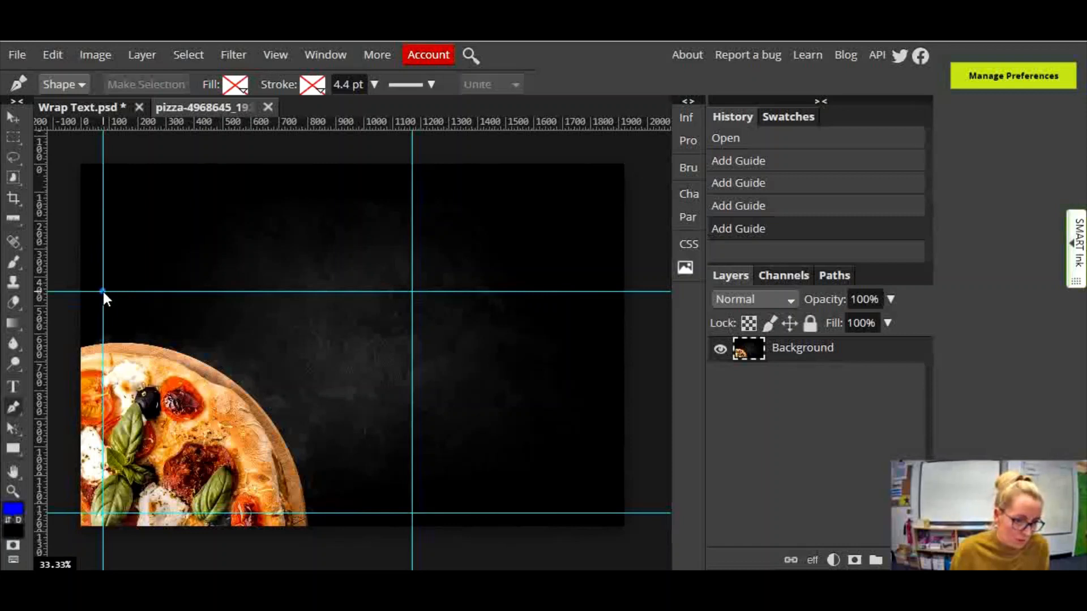
{"action": "left_click", "coordinate": [432, 308]}
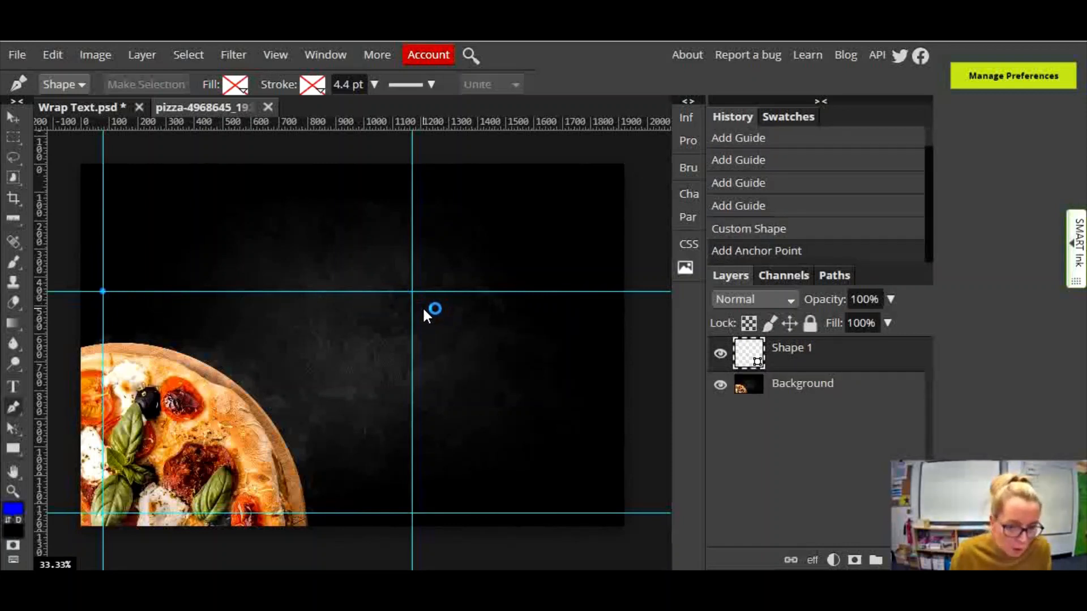
{"action": "left_click", "coordinate": [411, 292]}
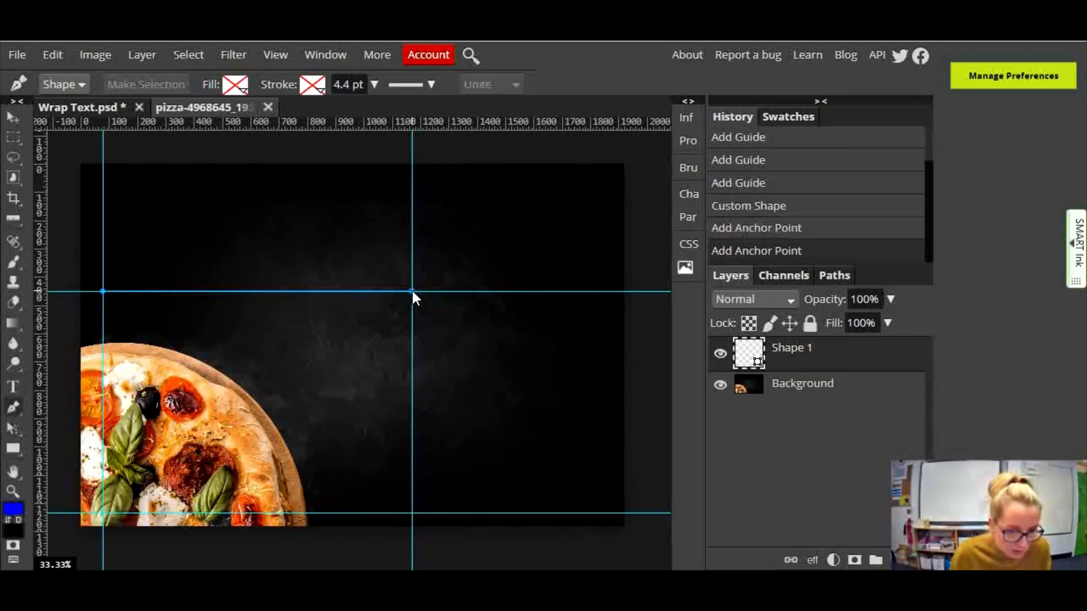
{"action": "mouse_move", "coordinate": [416, 522]}
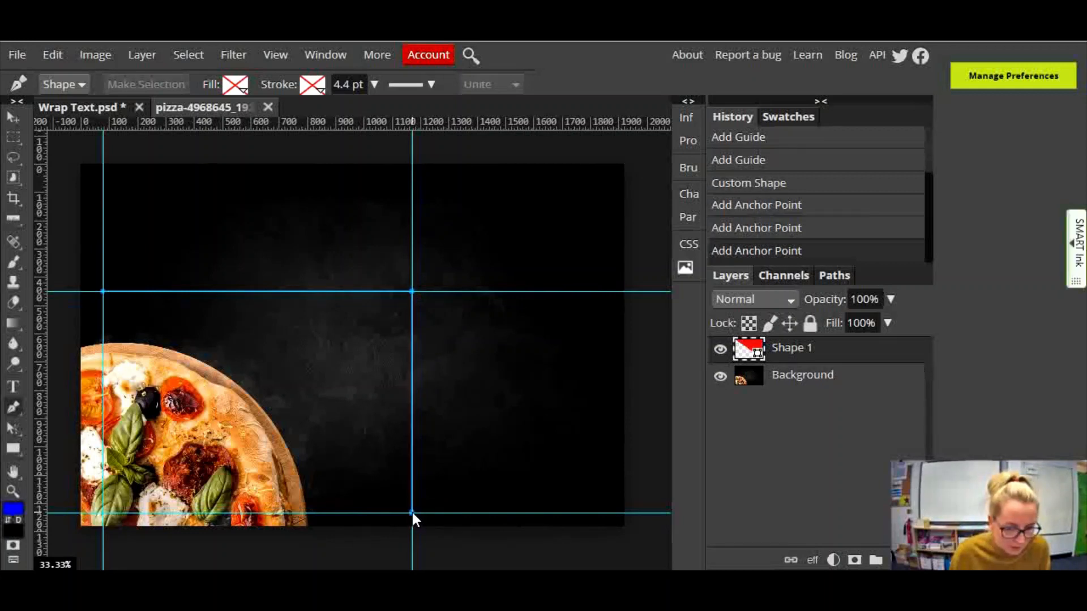
{"action": "mouse_move", "coordinate": [321, 520]}
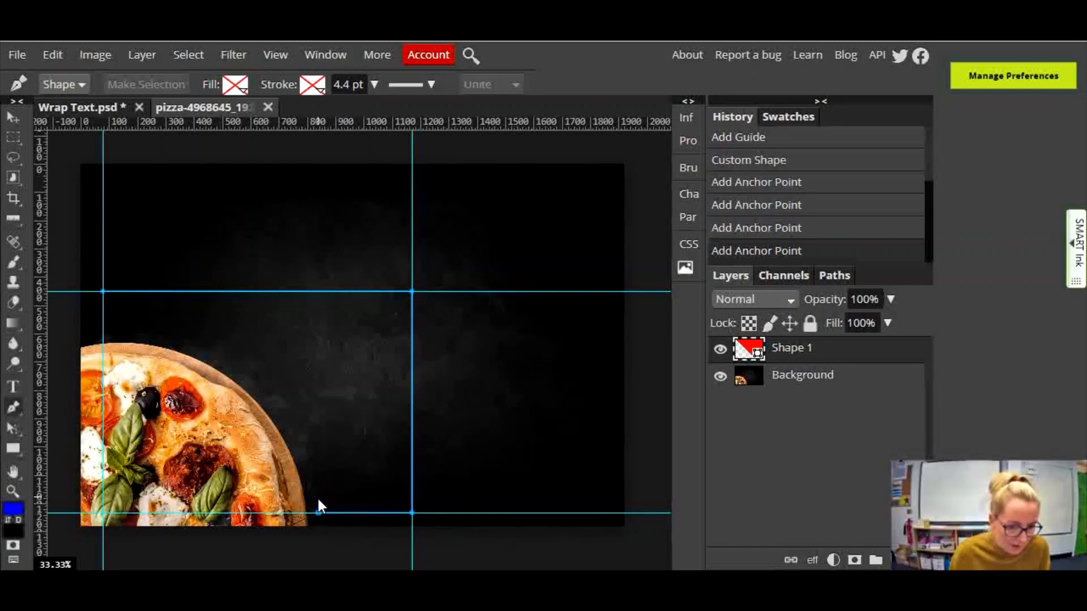
{"action": "left_click", "coordinate": [314, 447]}
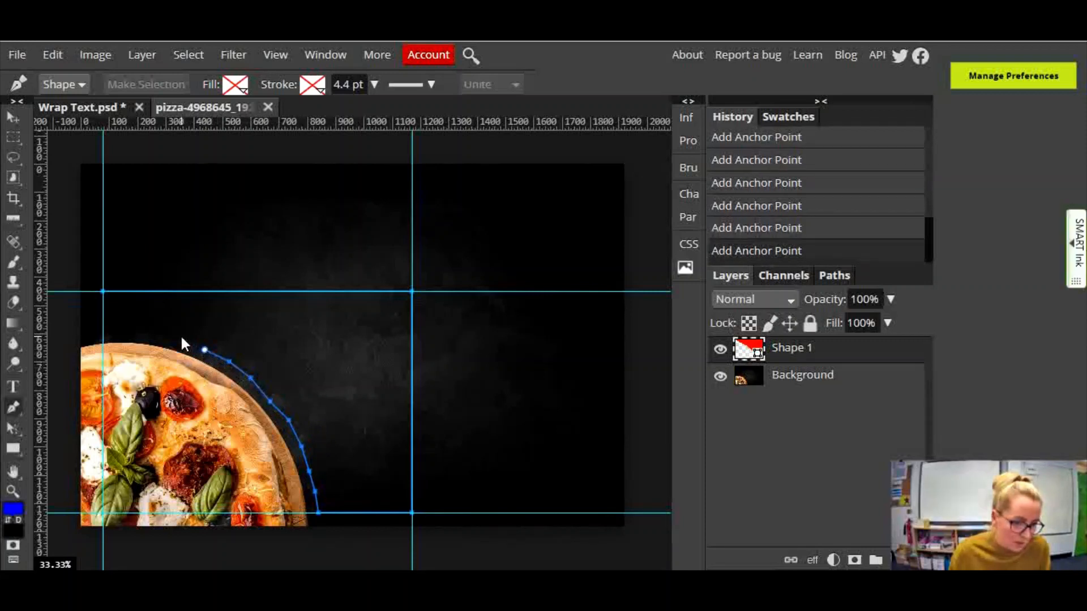
{"action": "left_click_drag", "start_coordinate": [203, 350], "coordinate": [134, 327]}
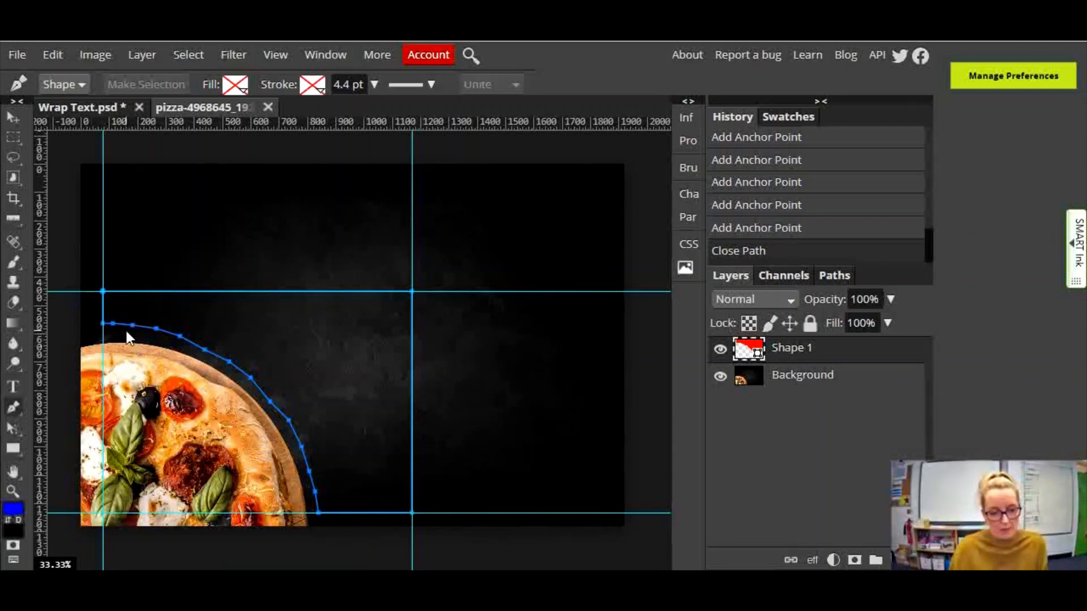
{"action": "mouse_move", "coordinate": [374, 478]}
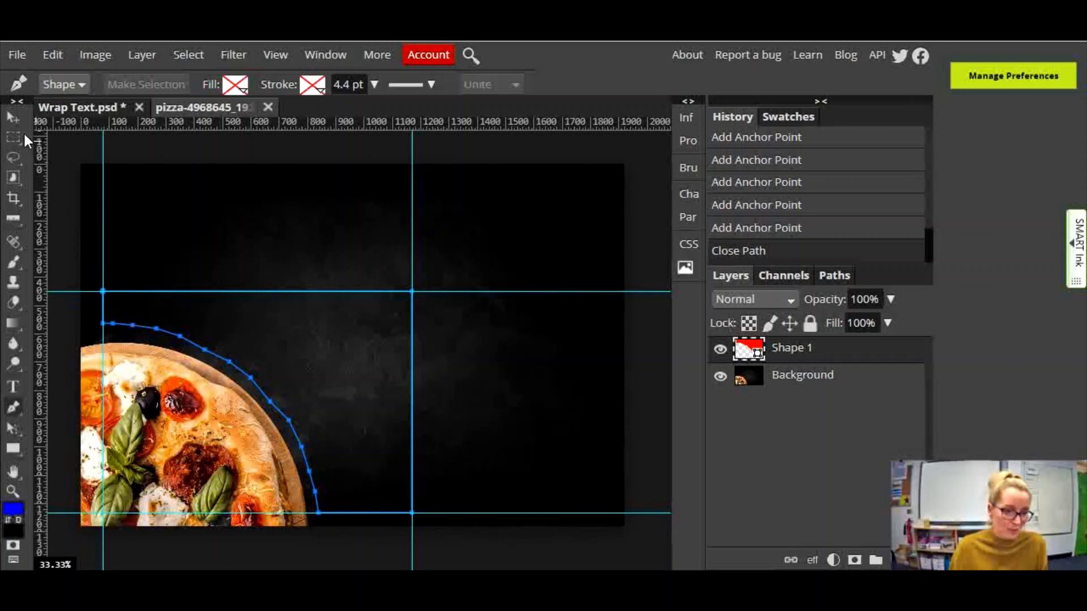
{"action": "mouse_move", "coordinate": [13, 388]}
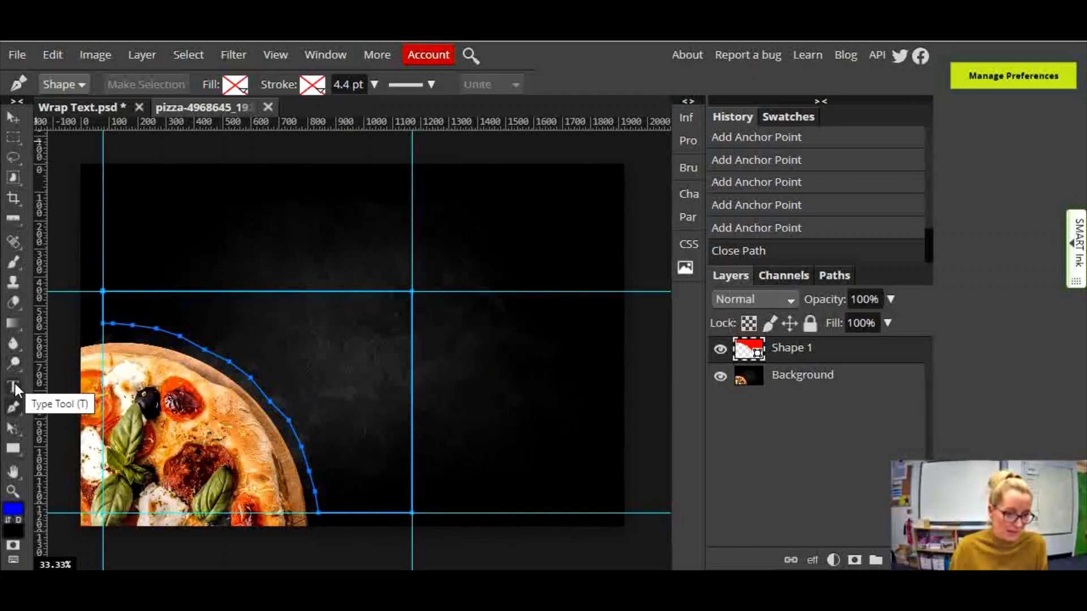
Start a text layer inside the pen shape with white 40 px type.
{"action": "left_click", "coordinate": [12, 390]}
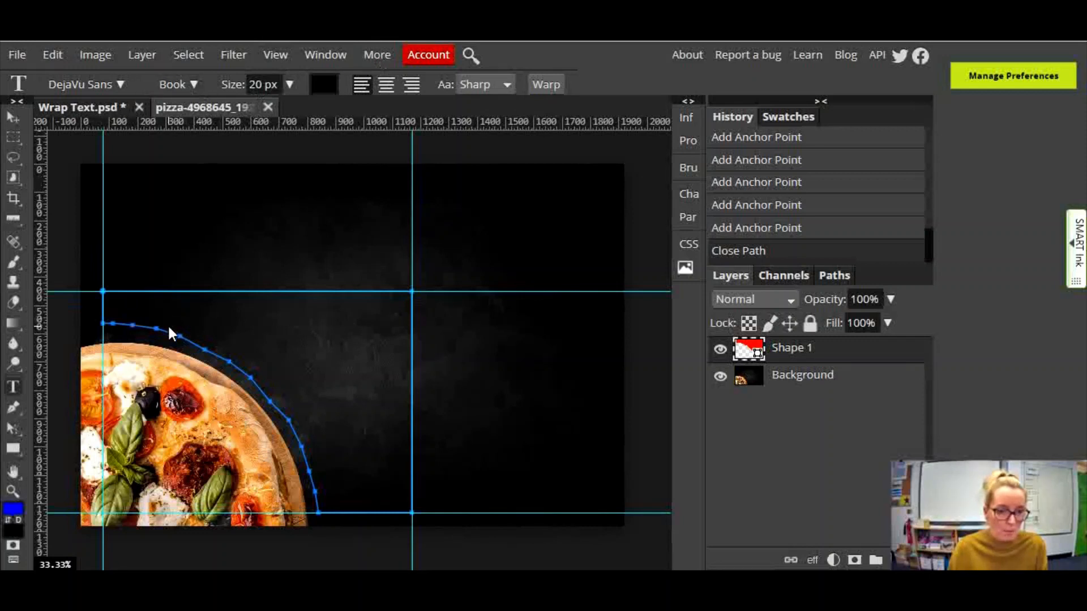
{"action": "mouse_move", "coordinate": [30, 388]}
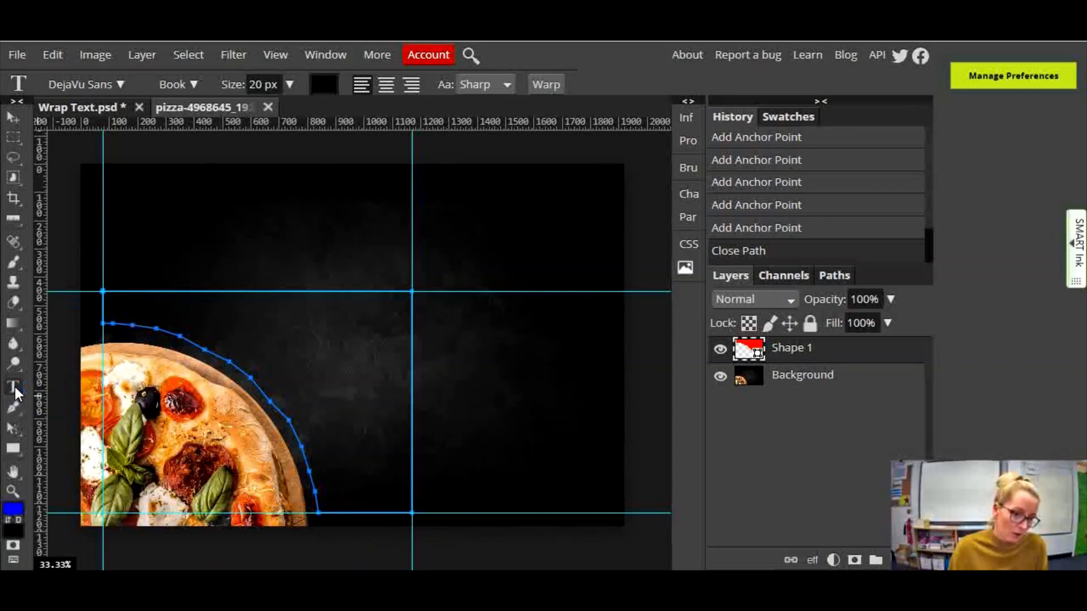
{"action": "mouse_move", "coordinate": [110, 309]}
{"action": "type", "text": "40"}
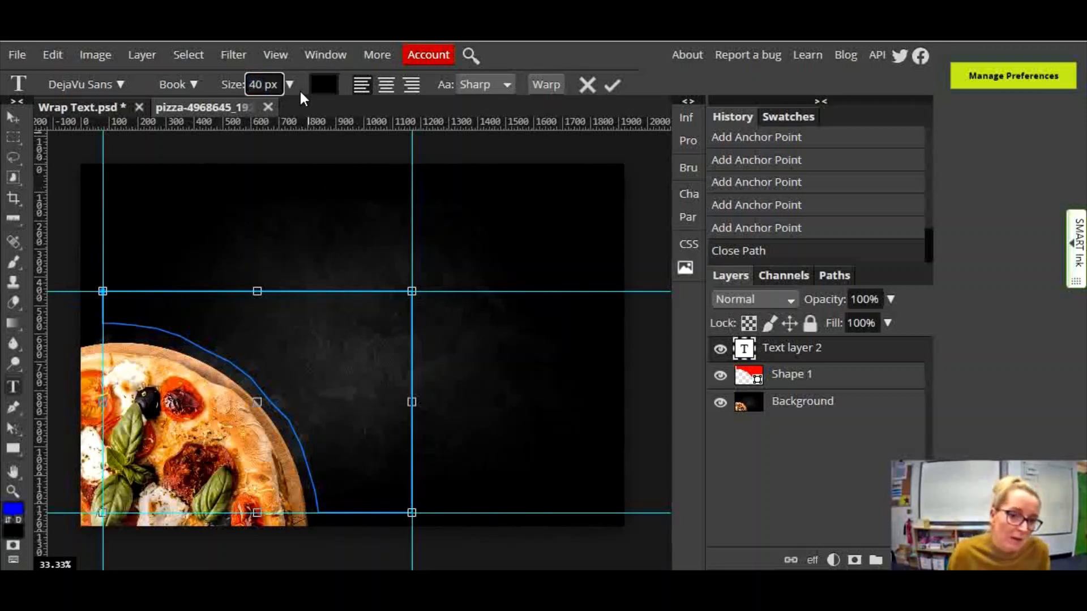
{"action": "left_click", "coordinate": [322, 84]}
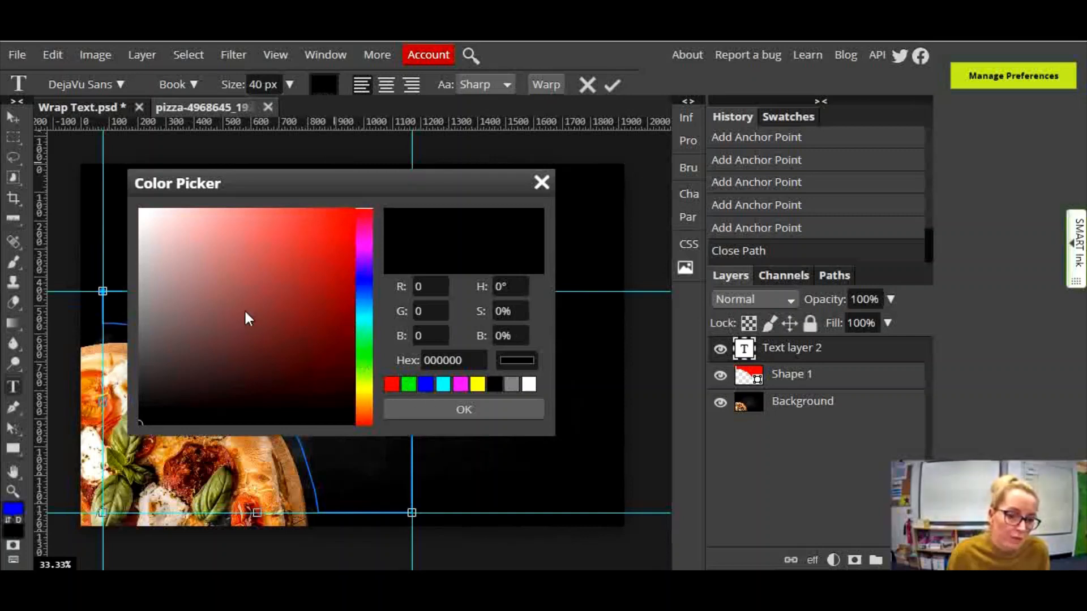
{"action": "left_click", "coordinate": [463, 409]}
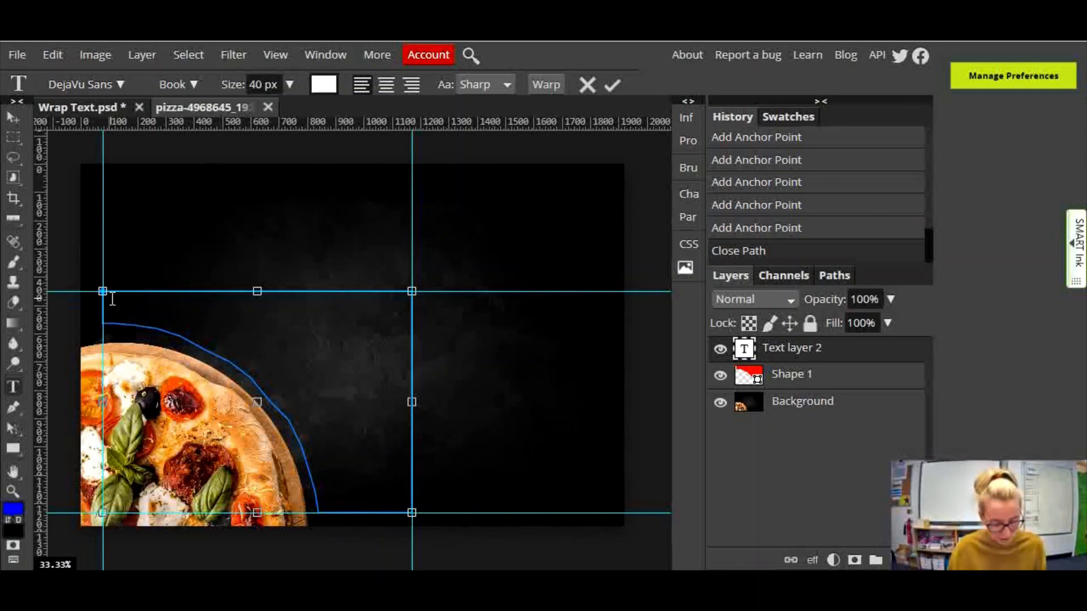
Type the paragraph ('Then at this point typing an…') so it wraps along the crust.
{"action": "type", "text": "Then"}
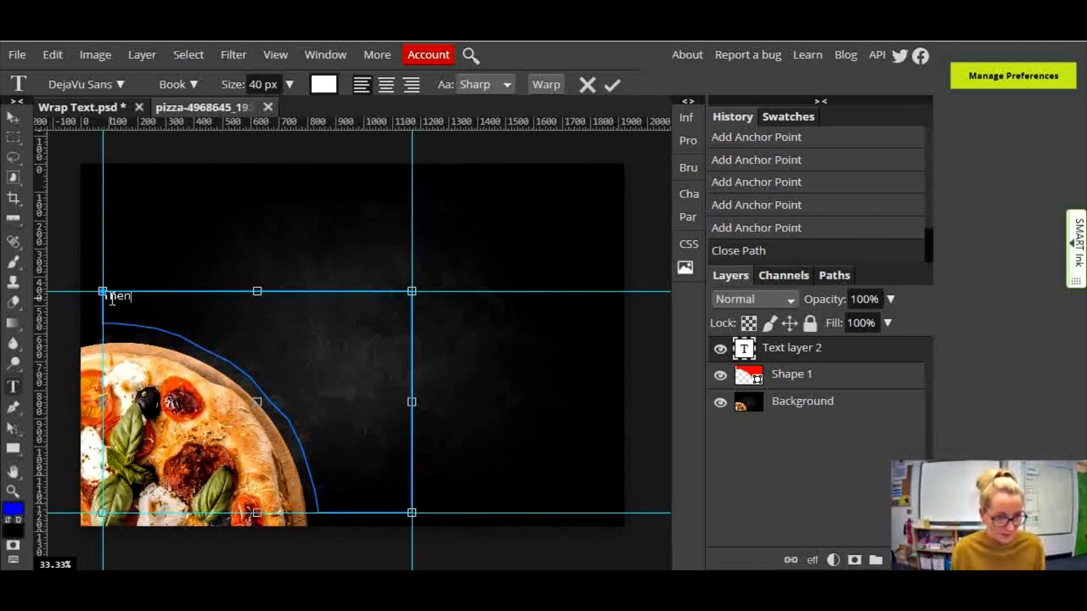
{"action": "type", "text": "at this point you can"}
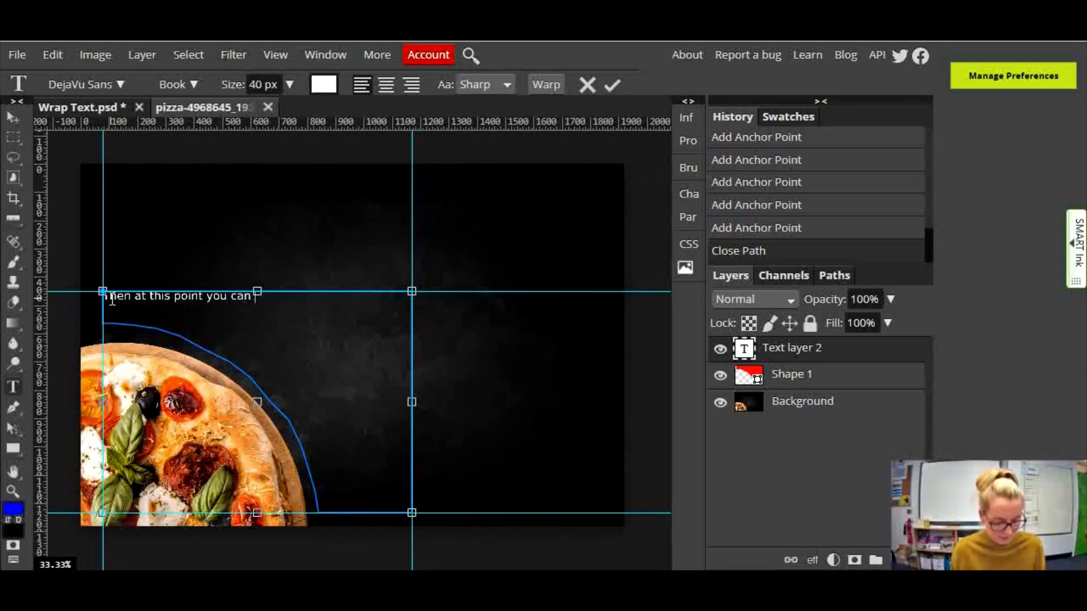
{"action": "type", "text": "typing and Lorem ipsum"}
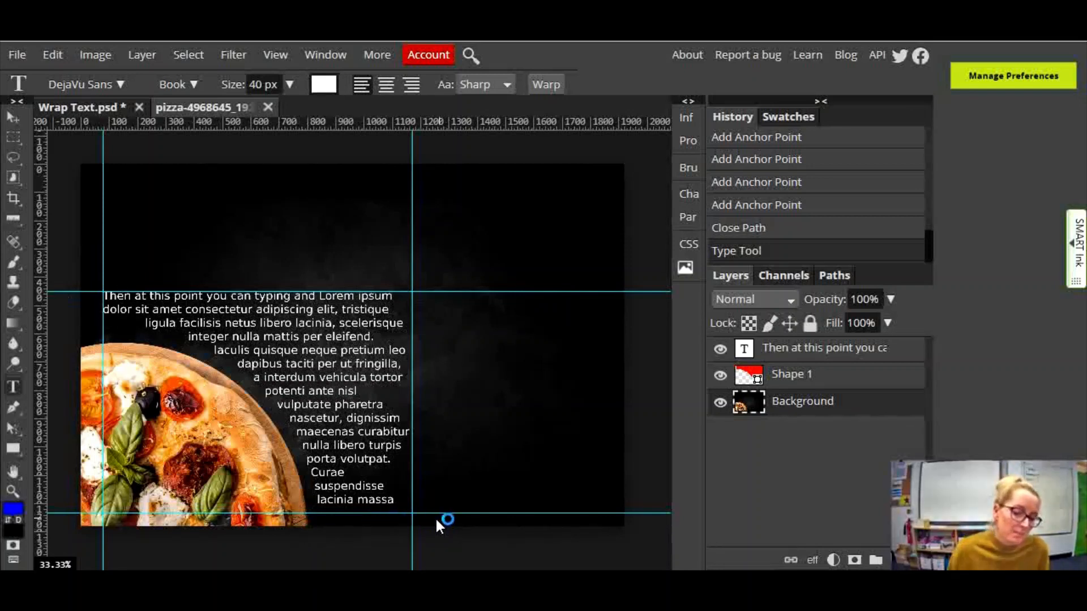
{"action": "mouse_move", "coordinate": [464, 528]}
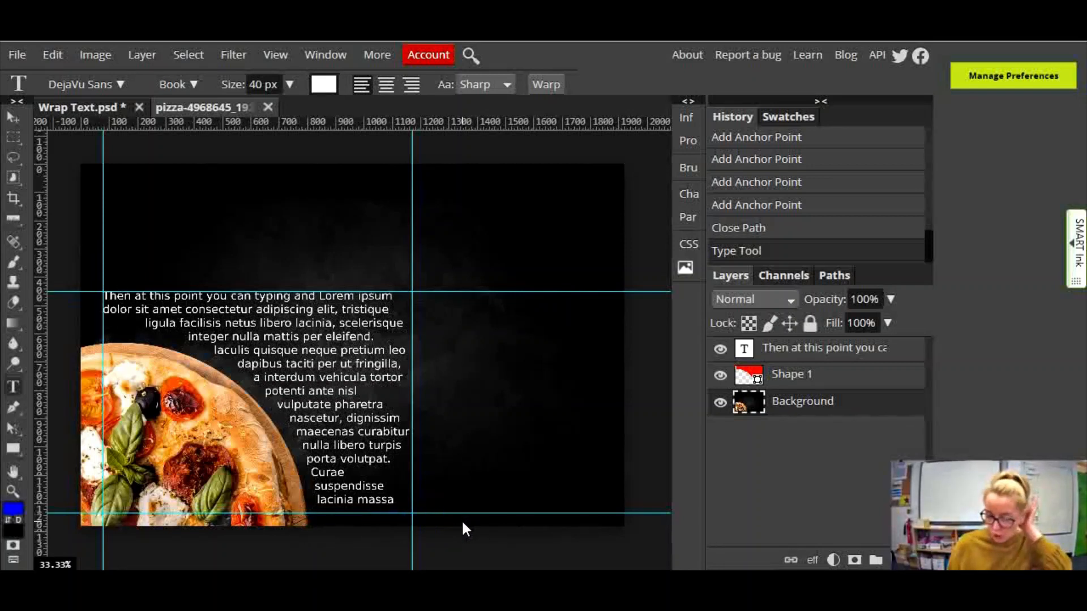
{"action": "mouse_move", "coordinate": [456, 519]}
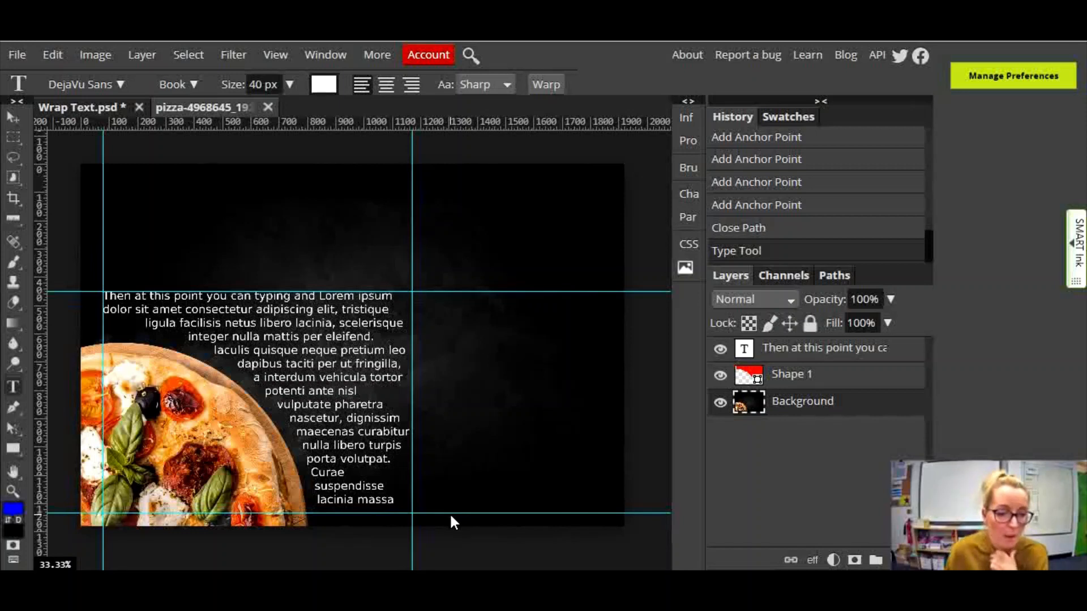
{"action": "mouse_move", "coordinate": [101, 320]}
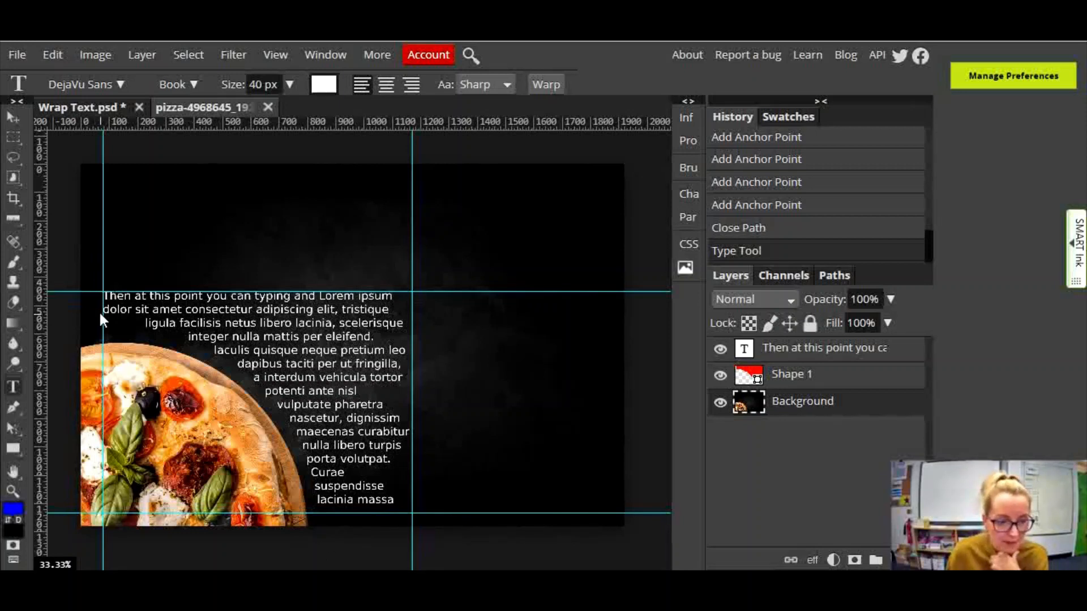